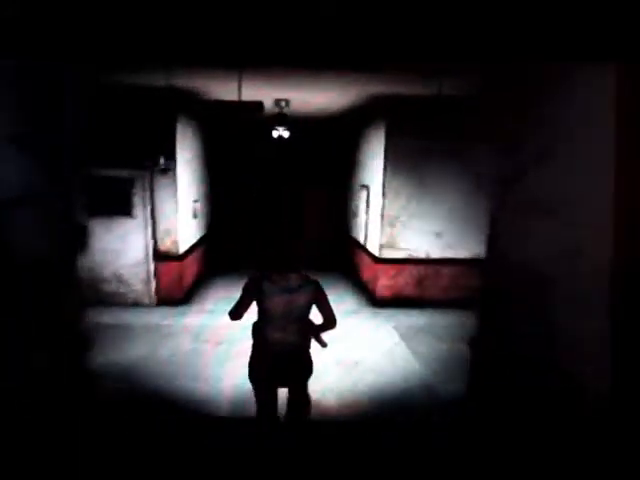
{"action": "key", "text": "w"}
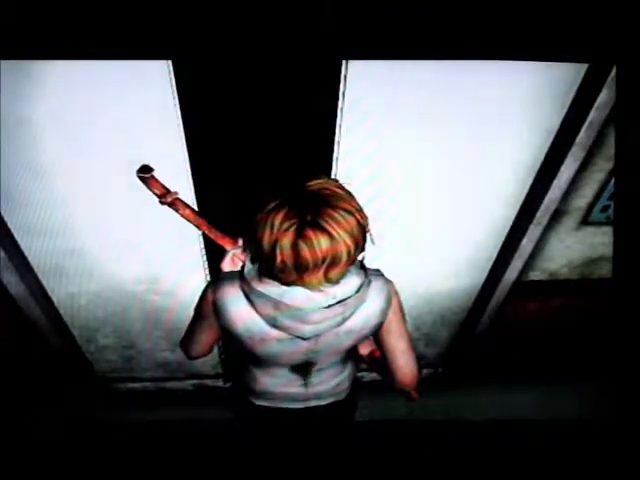
{"action": "key", "text": "Escape"}
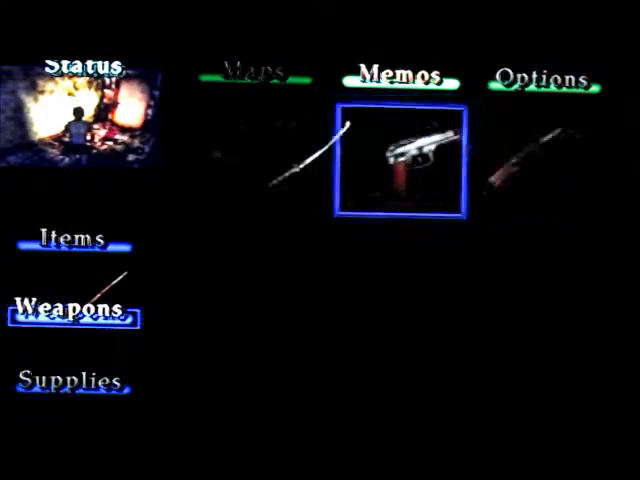
{"action": "left_click", "coordinate": [404, 144]}
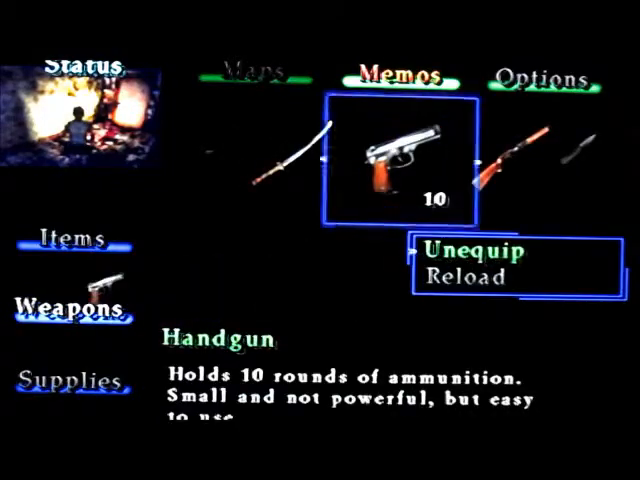